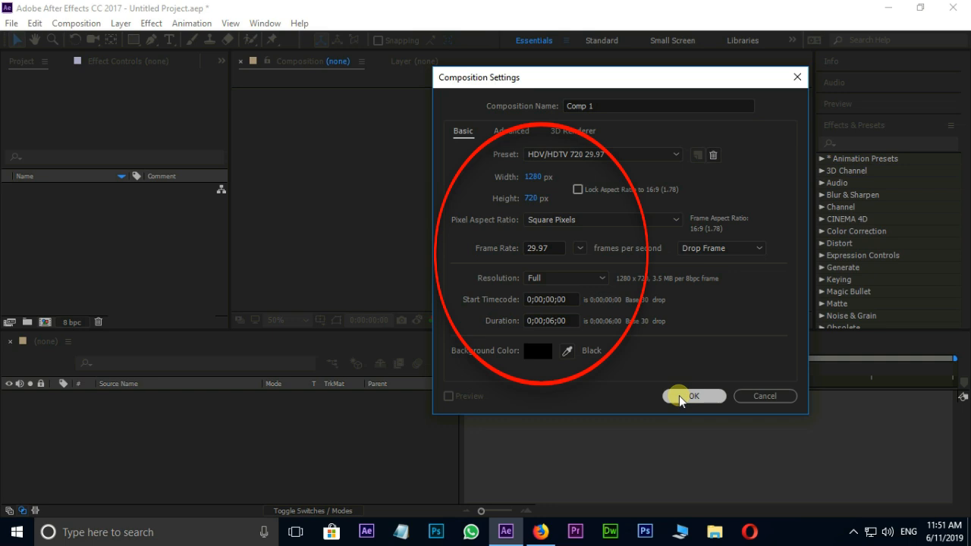
Confirm Comp 1 as an HDV/HDTV 720 29.97 (1280×720) composition
{"action": "left_click", "coordinate": [694, 394]}
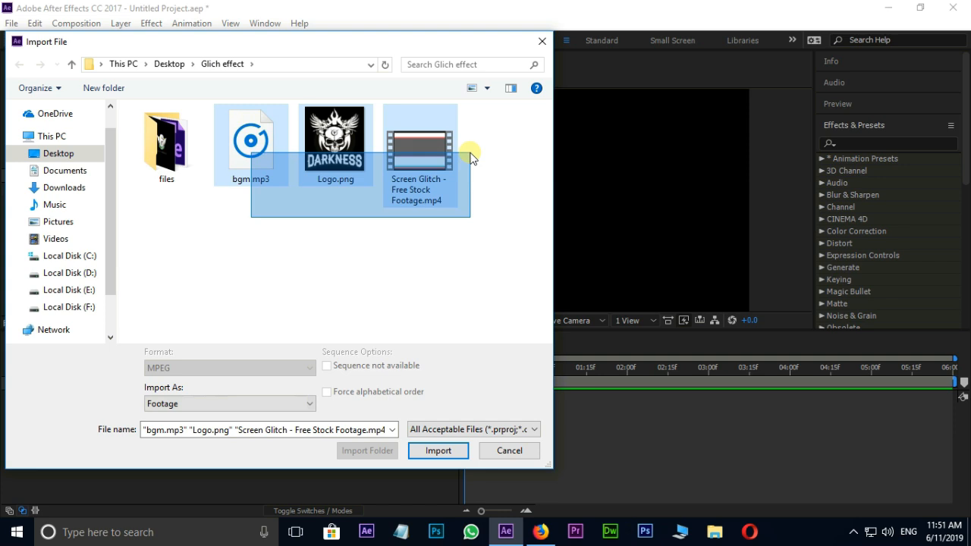
Select bgm.mp3, Logo.png and the Screen Glitch footage and import them into the project
{"action": "left_click", "coordinate": [437, 451]}
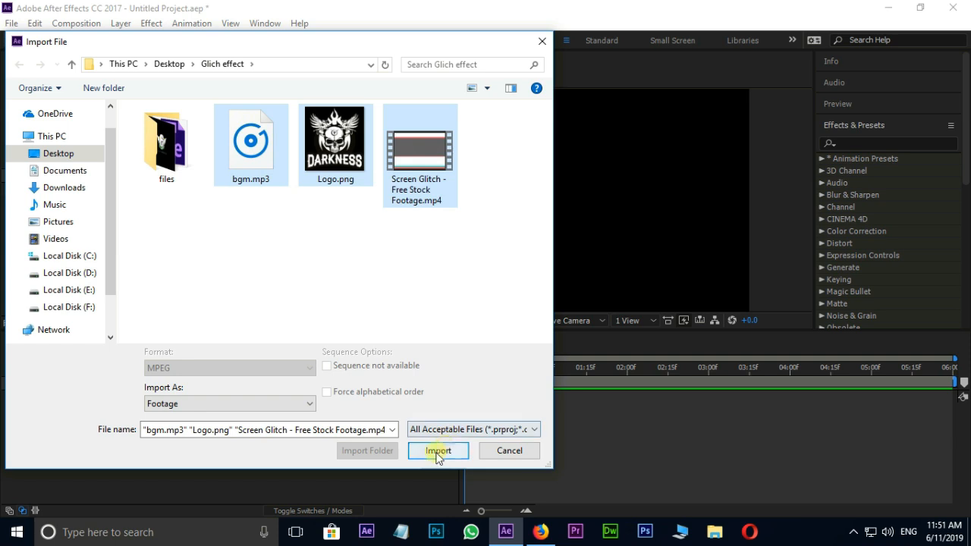
{"action": "left_click", "coordinate": [437, 449]}
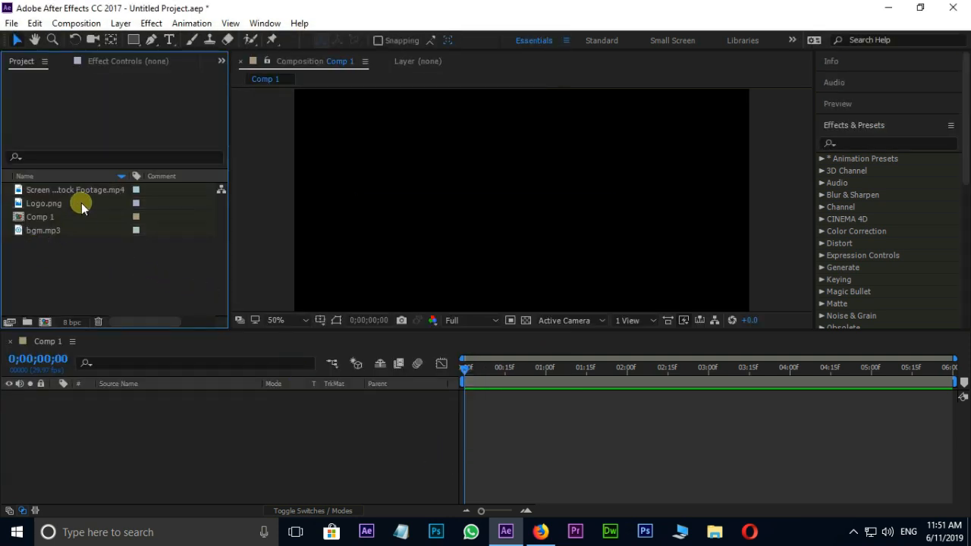
Bring Logo.png from the Project panel into the Comp 1 timeline
{"action": "left_click", "coordinate": [44, 204]}
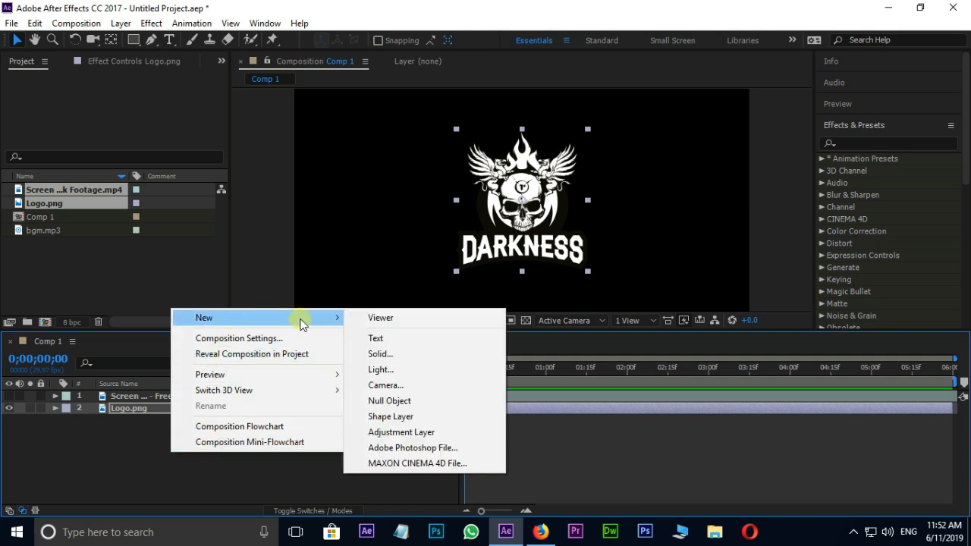
Create a new adjustment layer at the top of Comp 1
{"action": "left_click", "coordinate": [401, 431]}
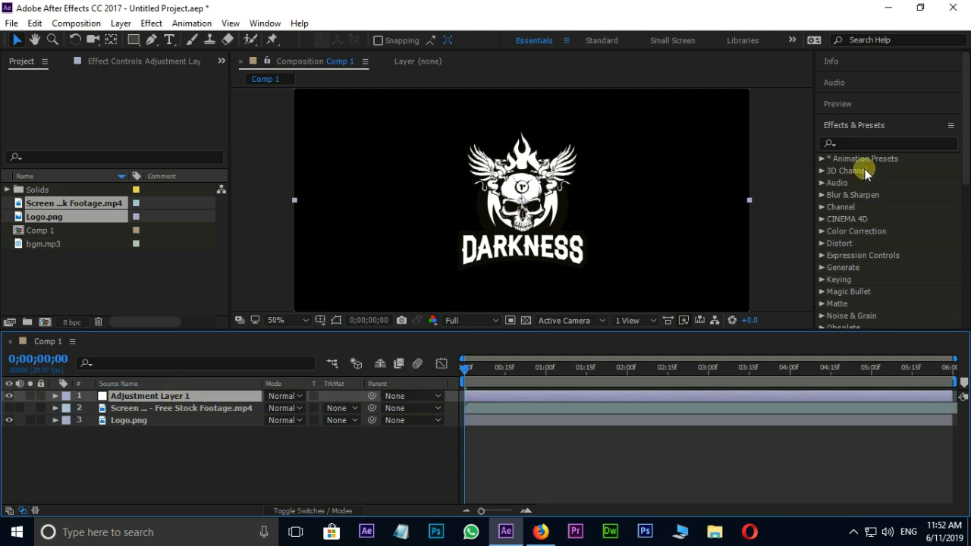
Apply Displacement Map to the adjustment layer using the glitch footage, horizontal 150 and vertical 125
{"action": "left_click", "coordinate": [886, 142]}
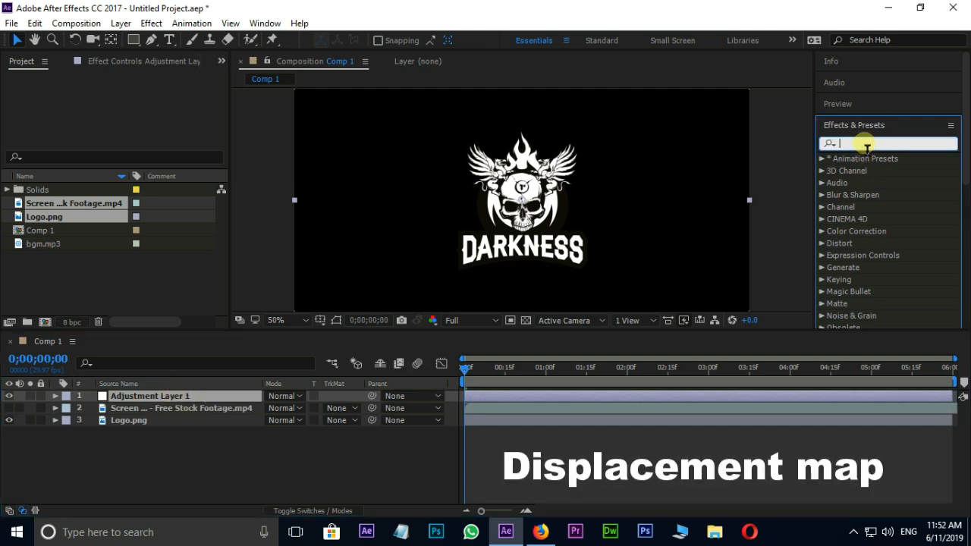
{"action": "type", "text": "displa"}
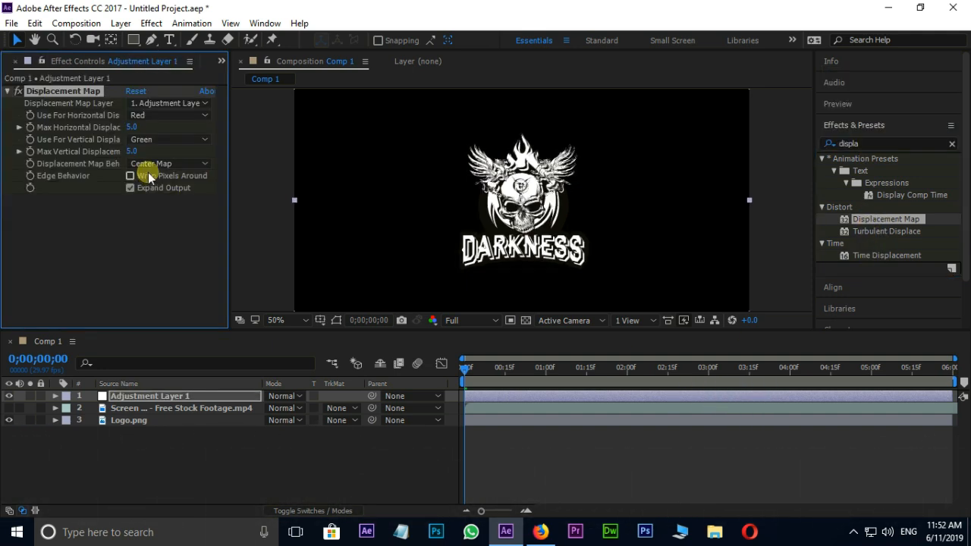
{"action": "left_click", "coordinate": [168, 103]}
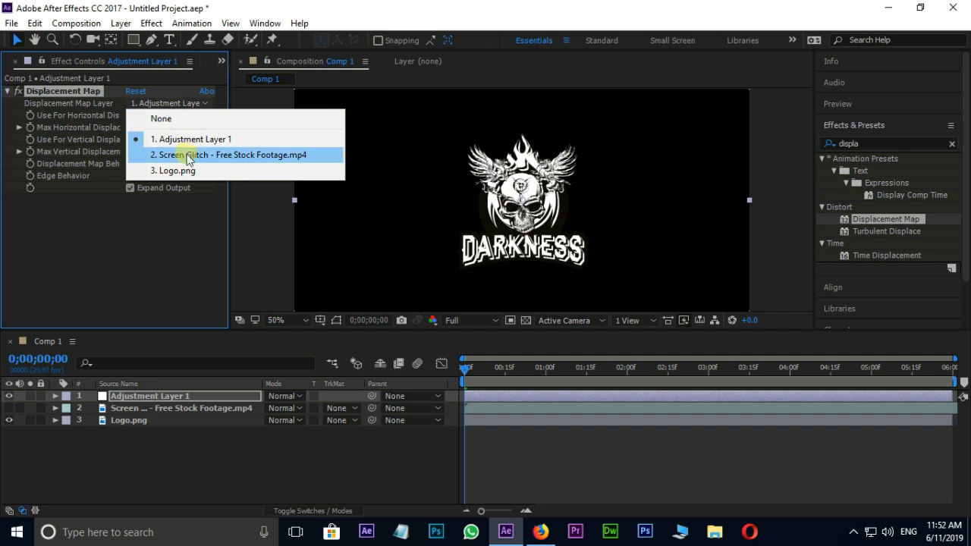
{"action": "left_click", "coordinate": [231, 155]}
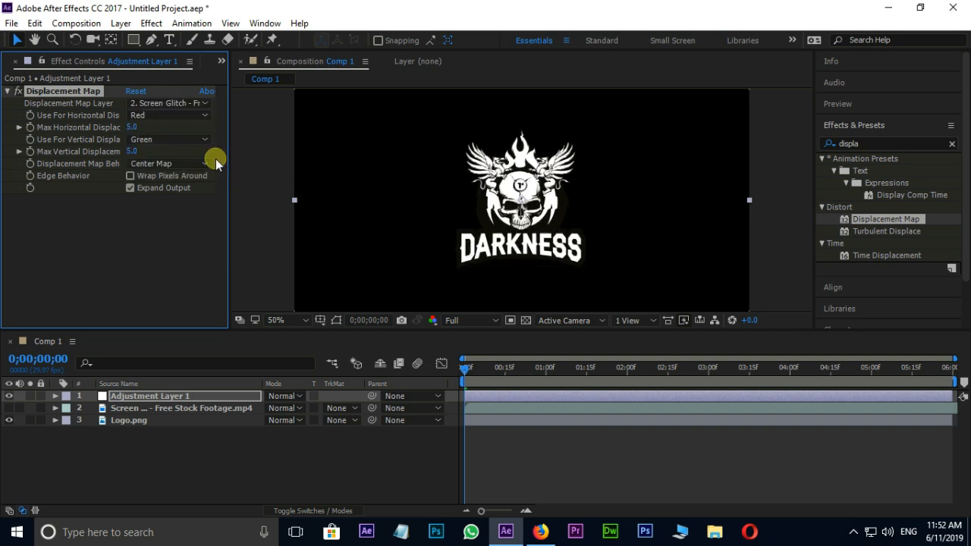
{"action": "left_click", "coordinate": [139, 127]}
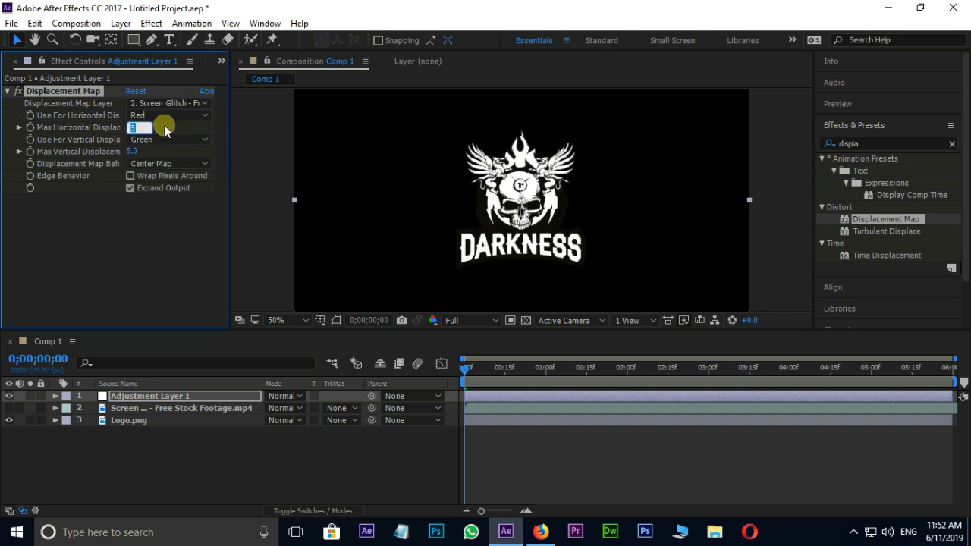
{"action": "type", "text": "150.0"}
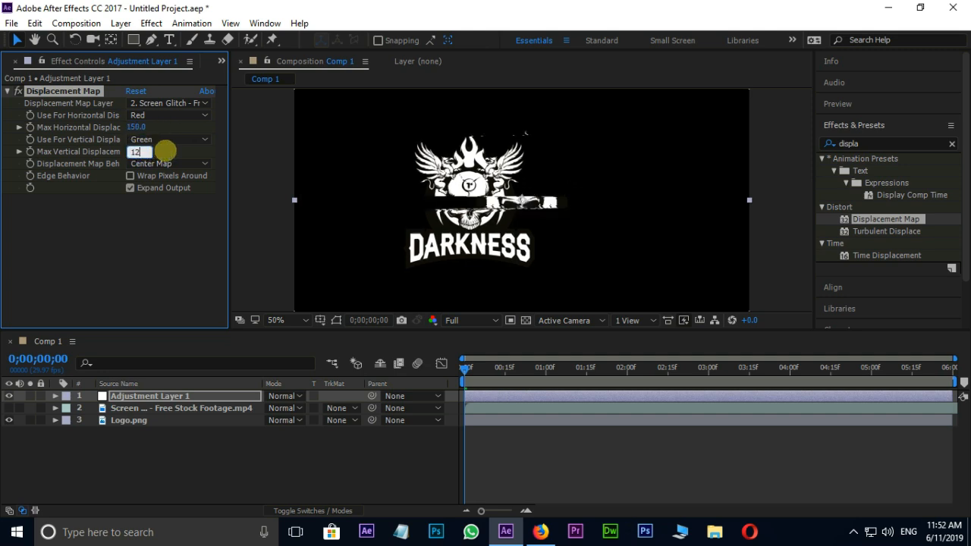
{"action": "type", "text": "125.0"}
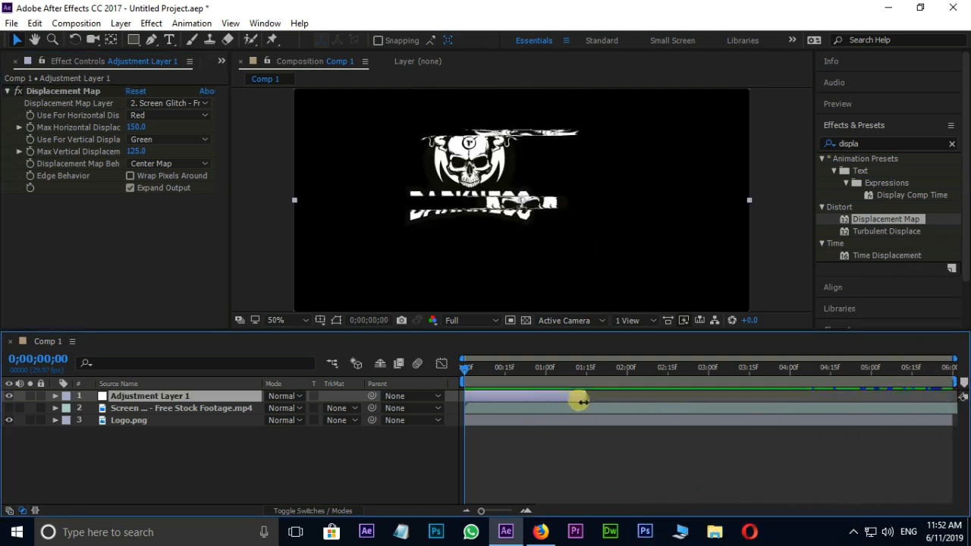
Trim the adjustment layer to a short burst and scrub the timeline to check the glitch between bursts
{"action": "left_click_drag", "start_coordinate": [577, 401], "coordinate": [489, 404]}
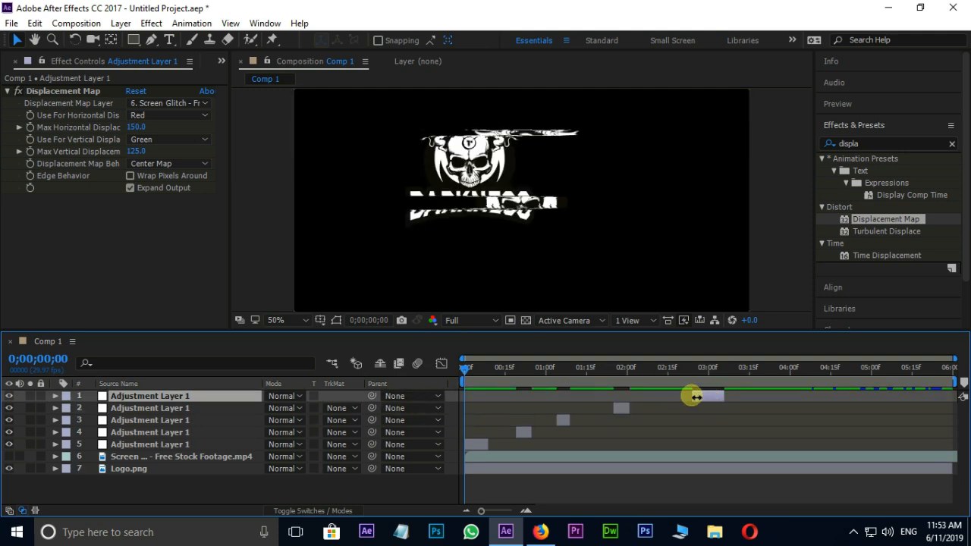
{"action": "left_click", "coordinate": [137, 128]}
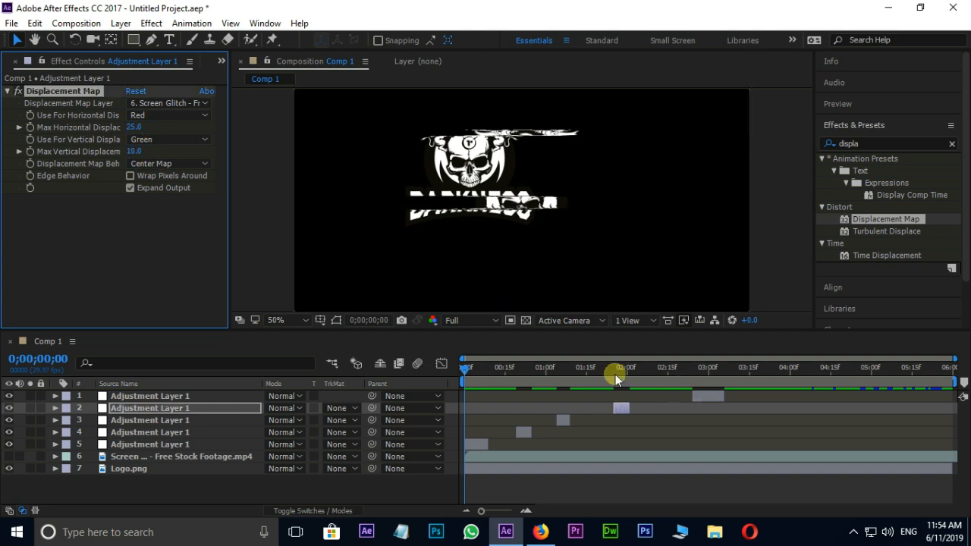
{"action": "left_click_drag", "start_coordinate": [619, 369], "coordinate": [504, 369]}
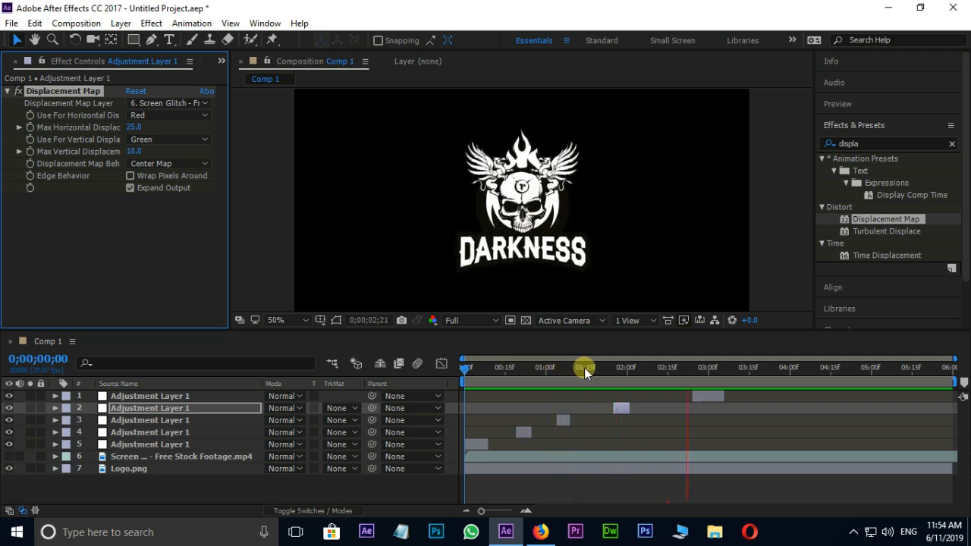
{"action": "left_click_drag", "start_coordinate": [585, 370], "coordinate": [468, 370]}
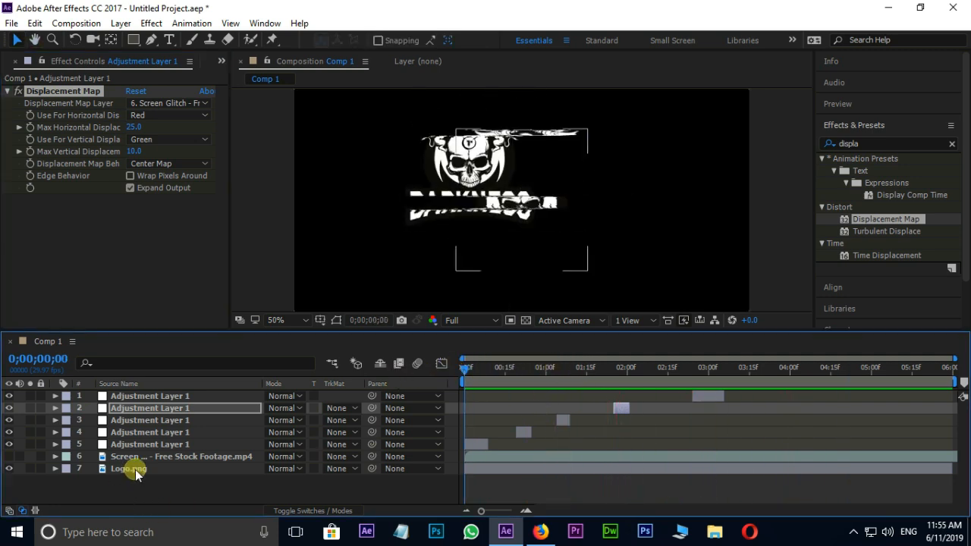
Duplicate Logo.png into three layers renamed red, blue and green
{"action": "left_click", "coordinate": [127, 467]}
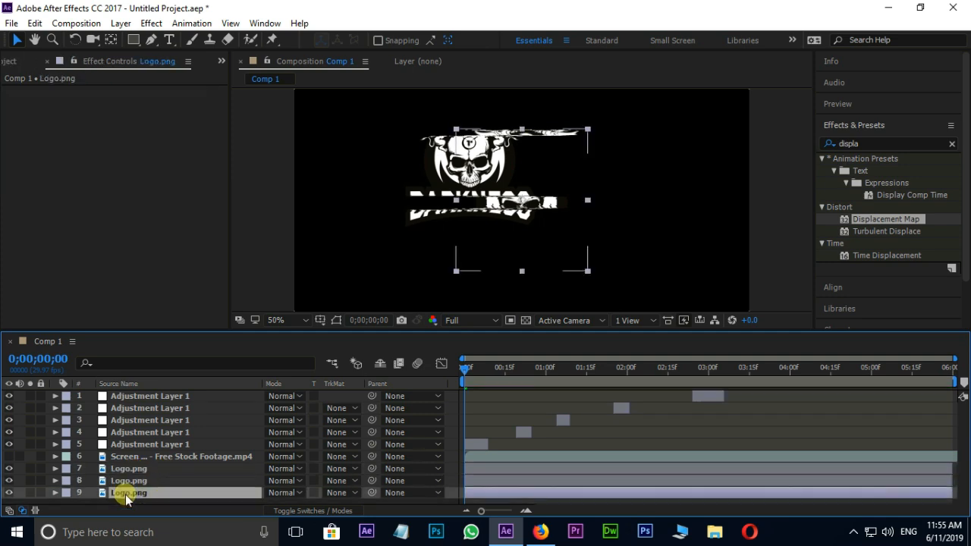
{"action": "double_click", "coordinate": [129, 492]}
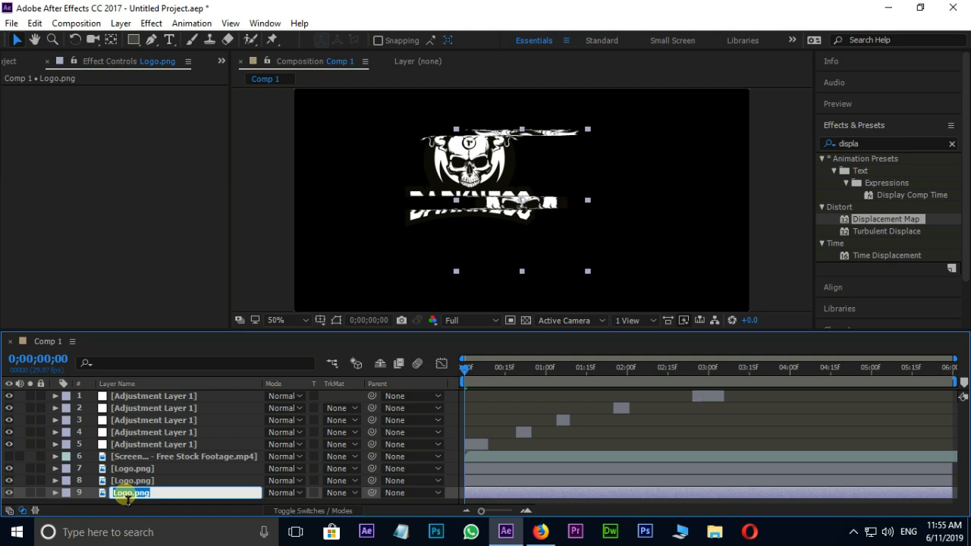
{"action": "type", "text": "red"}
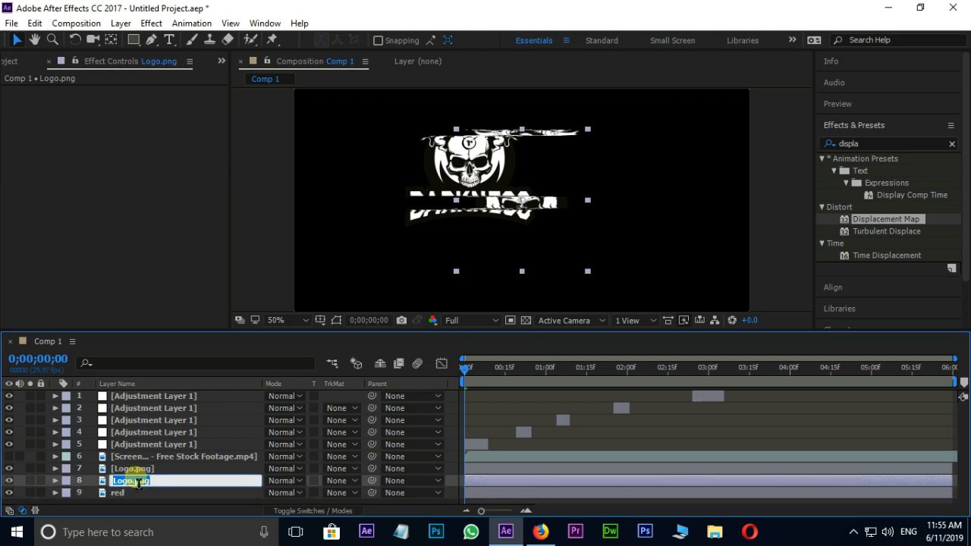
{"action": "type", "text": "blue"}
{"action": "left_click", "coordinate": [185, 469]}
{"action": "type", "text": "g"}
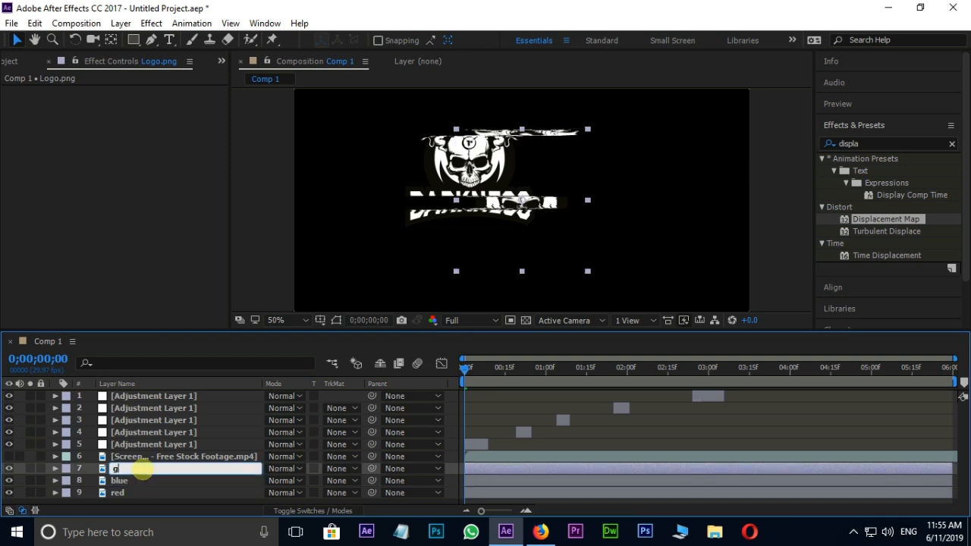
{"action": "type", "text": "reen"}
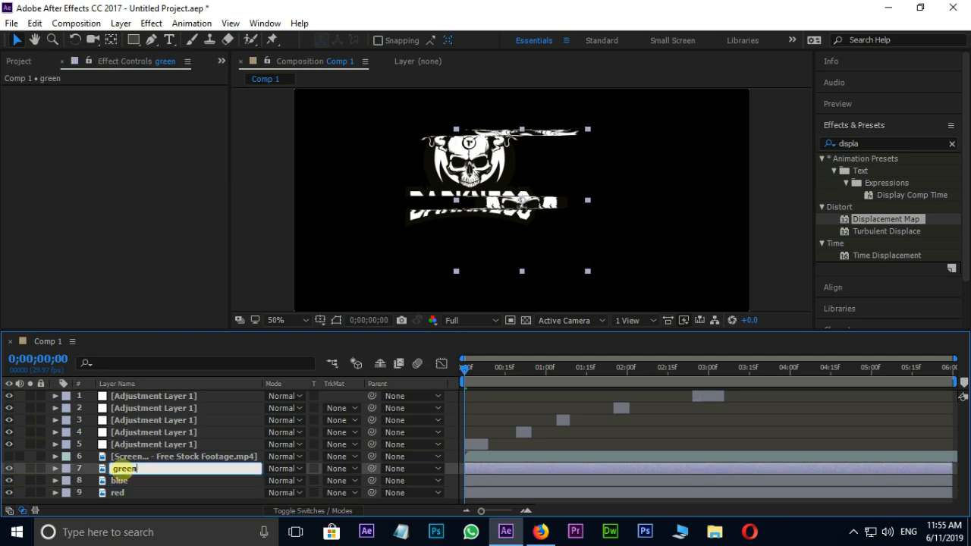
{"action": "left_click", "coordinate": [118, 492]}
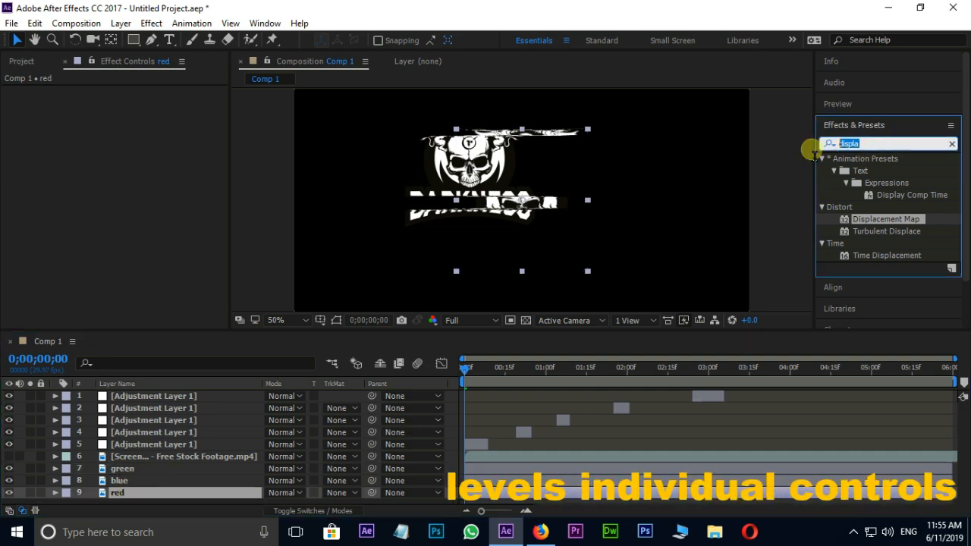
Apply Levels (Individual Controls) to the logo copies and strip red and blue from the green layer
{"action": "type", "text": "level"}
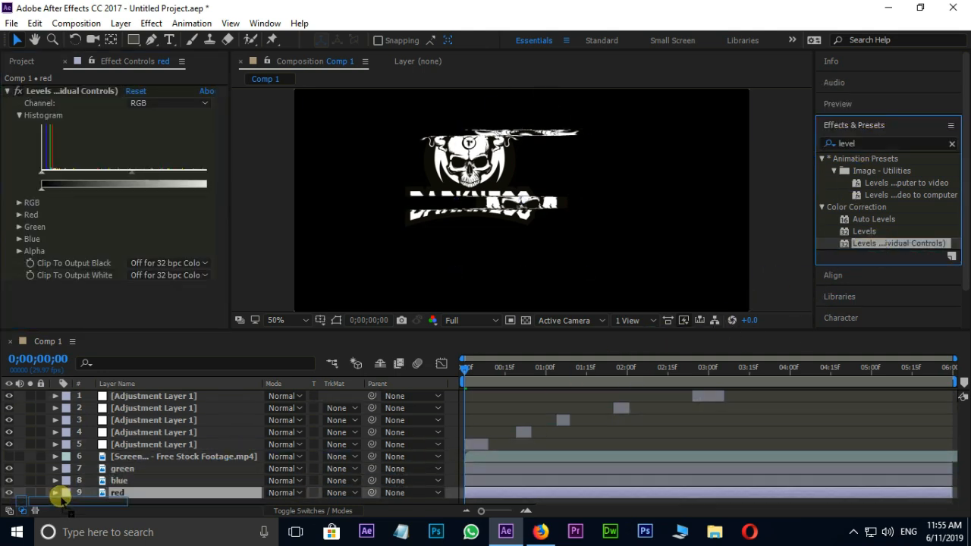
{"action": "left_click", "coordinate": [118, 480]}
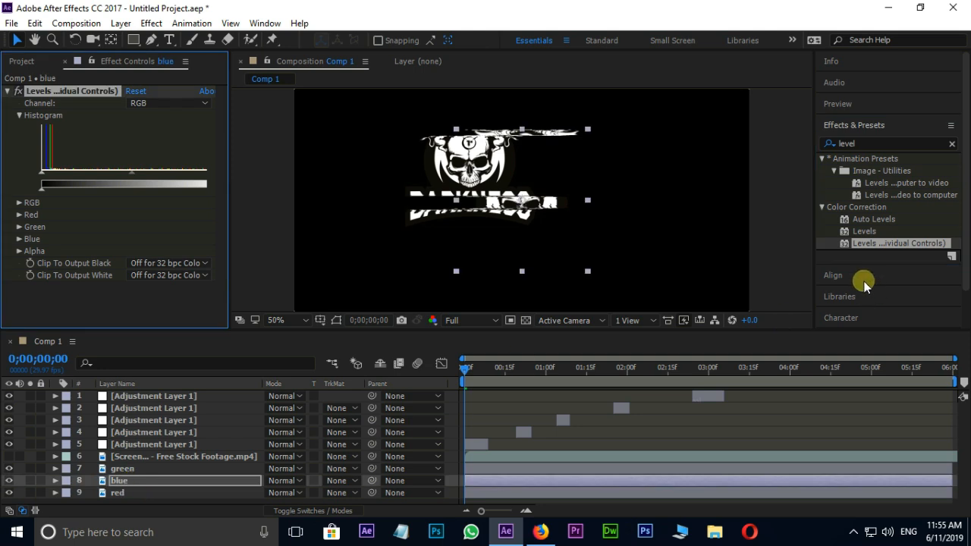
{"action": "left_click", "coordinate": [121, 467]}
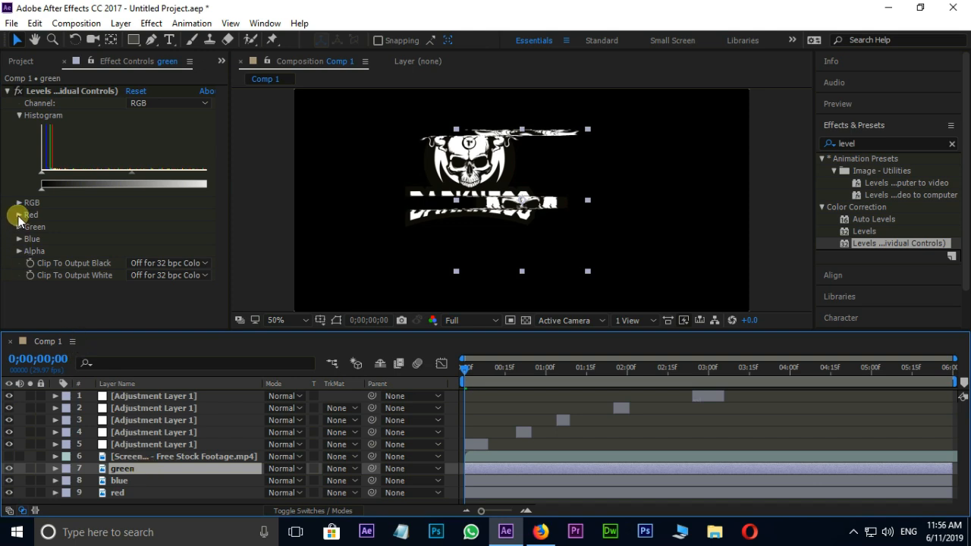
{"action": "left_click", "coordinate": [21, 215]}
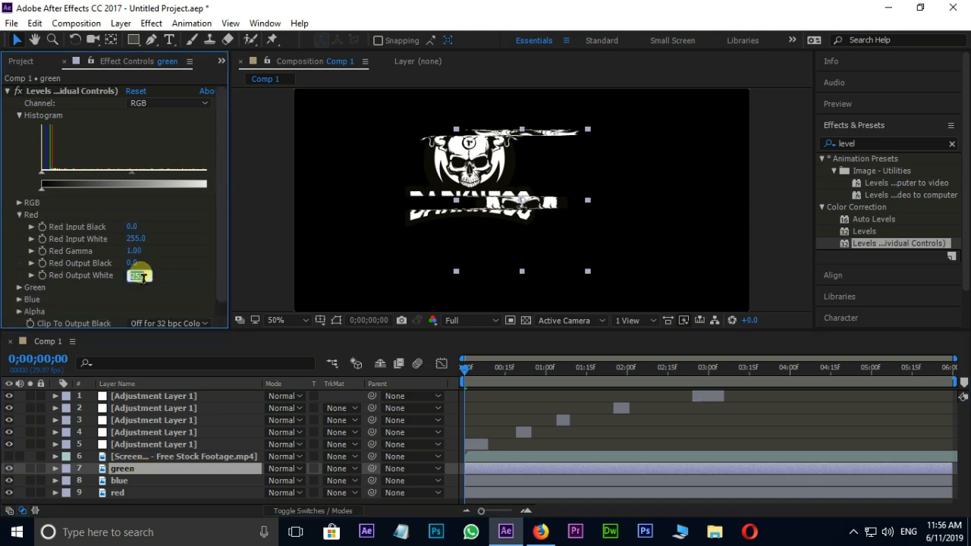
{"action": "left_click", "coordinate": [18, 216]}
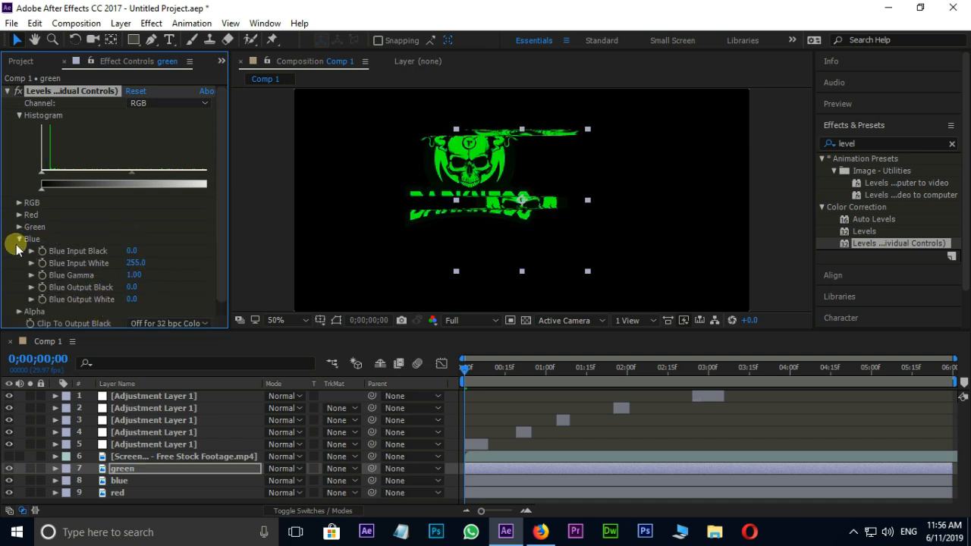
Zero the other channels' Output White on the blue and red layers so each keeps only its own colour
{"action": "left_click", "coordinate": [119, 479]}
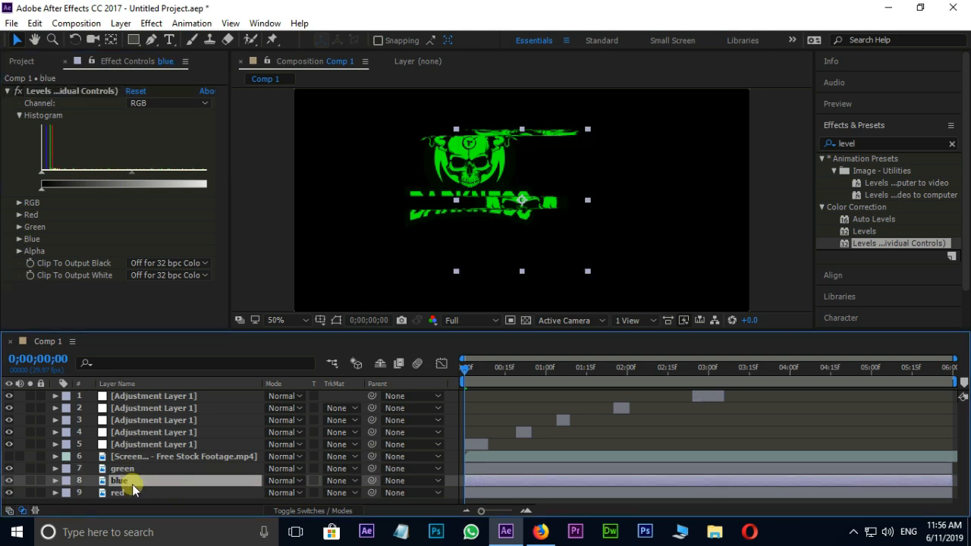
{"action": "left_click", "coordinate": [24, 215]}
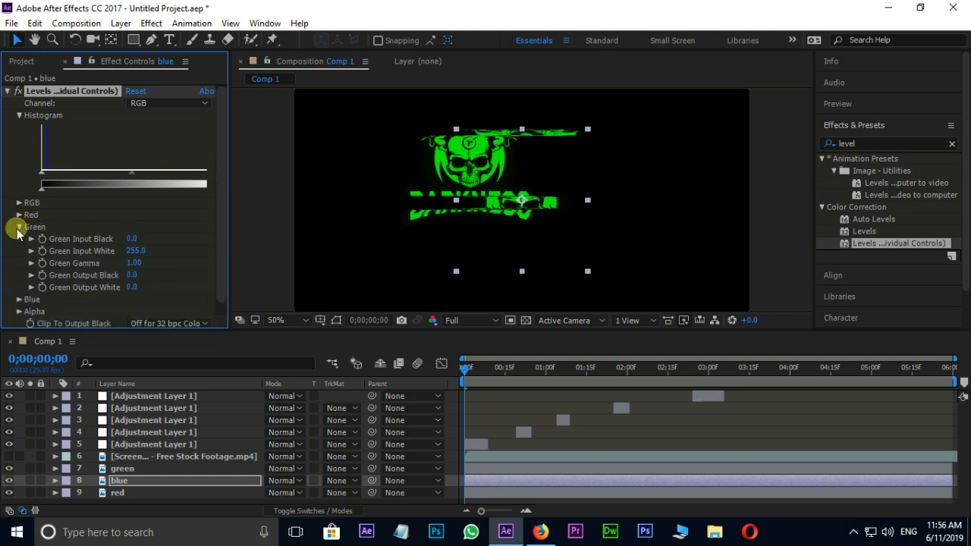
{"action": "left_click", "coordinate": [19, 227]}
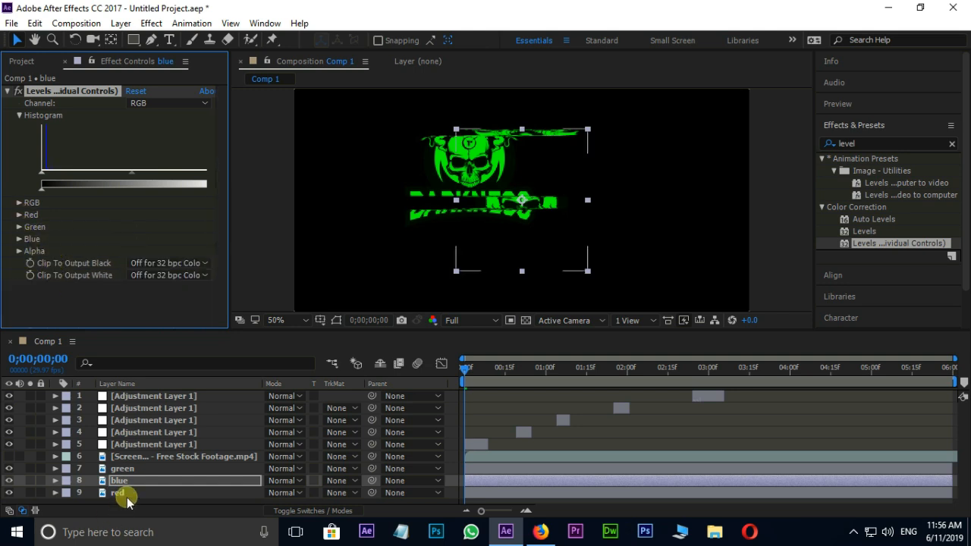
{"action": "left_click", "coordinate": [118, 493]}
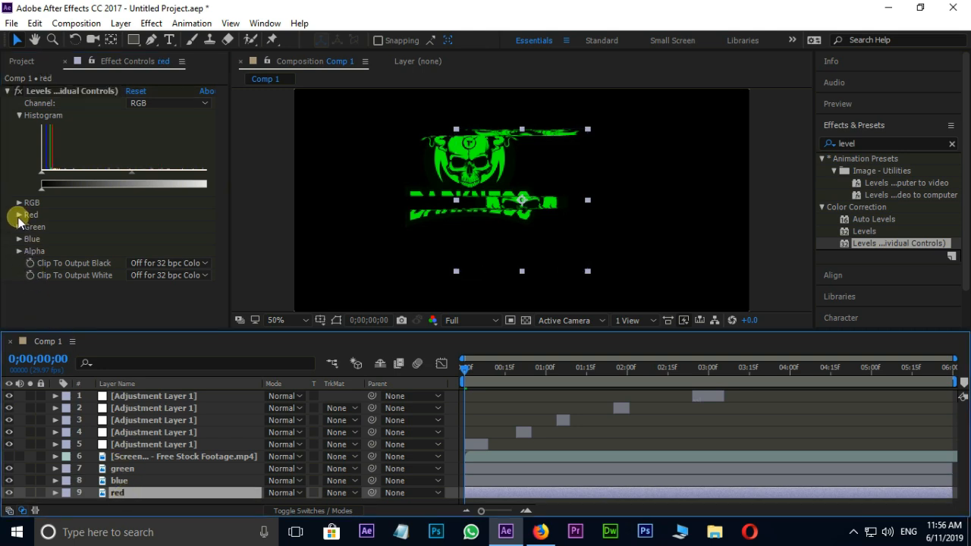
{"action": "left_click", "coordinate": [21, 226]}
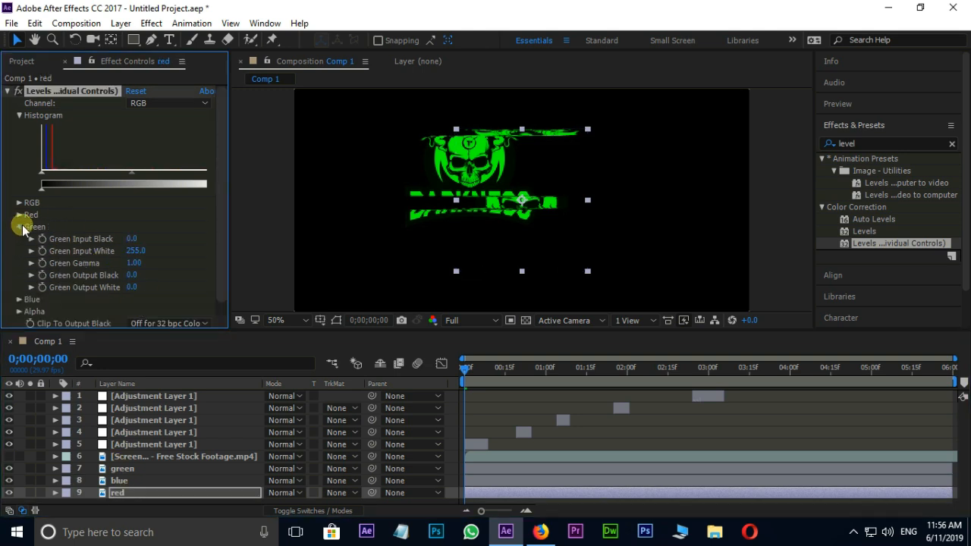
{"action": "left_click", "coordinate": [18, 226]}
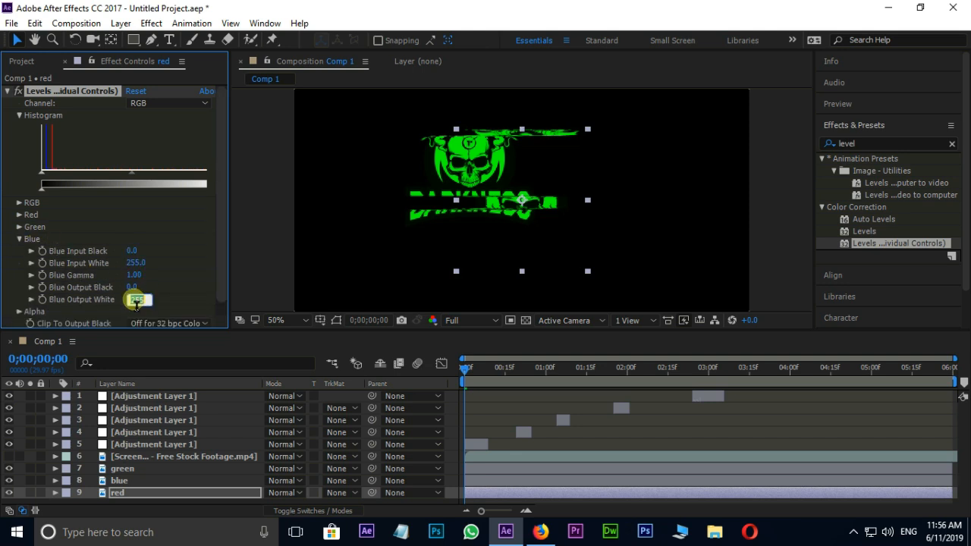
{"action": "left_click", "coordinate": [25, 240]}
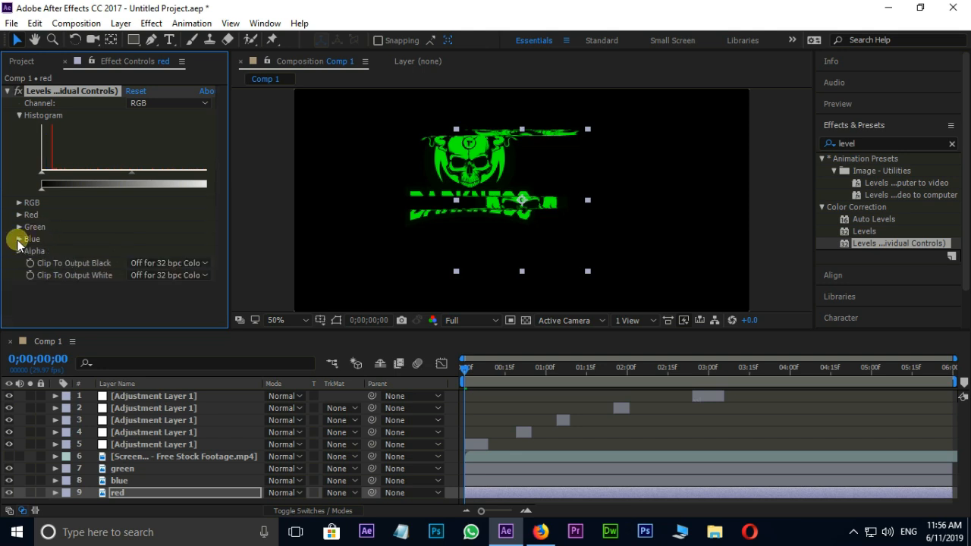
Set the green and blue layers' blending mode to Screen so the logo recombines to white
{"action": "left_click", "coordinate": [286, 468]}
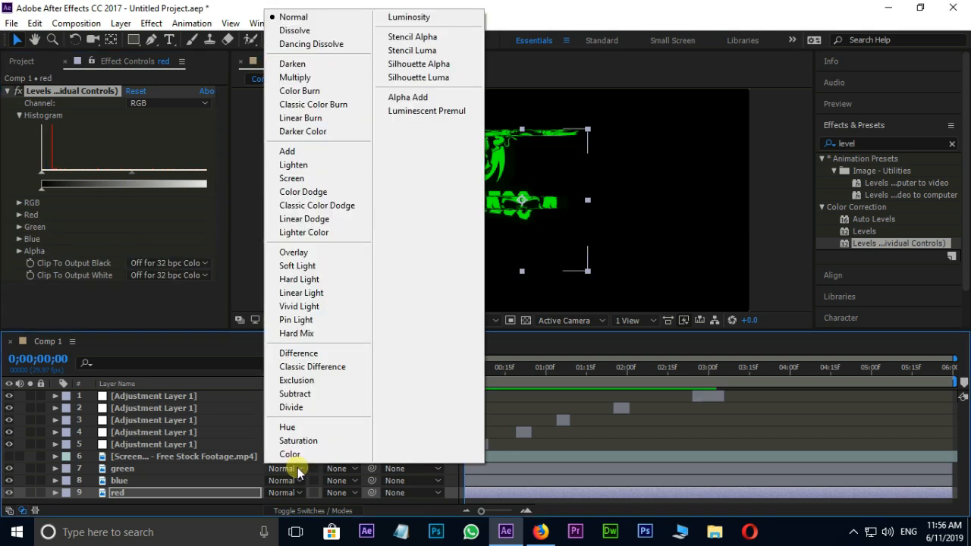
{"action": "left_click", "coordinate": [291, 178]}
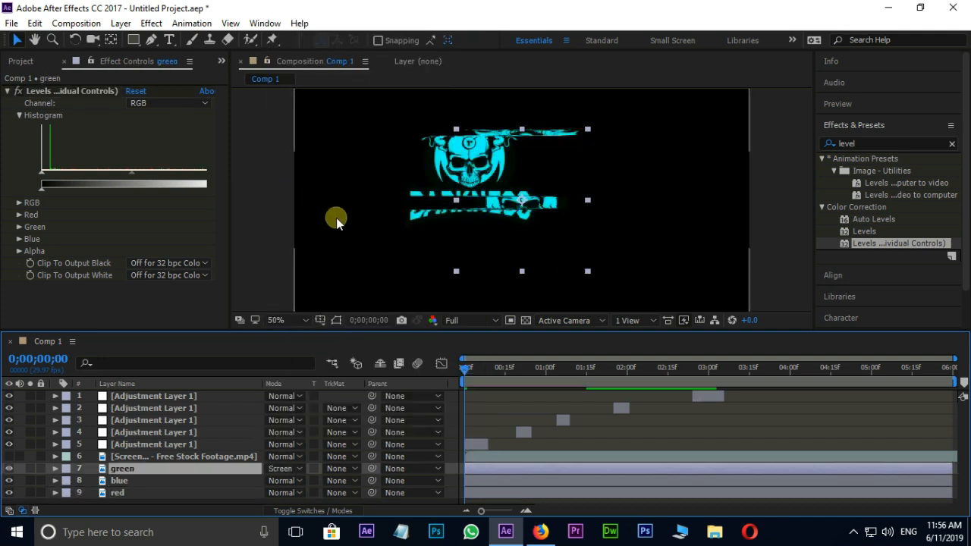
{"action": "left_click", "coordinate": [284, 467]}
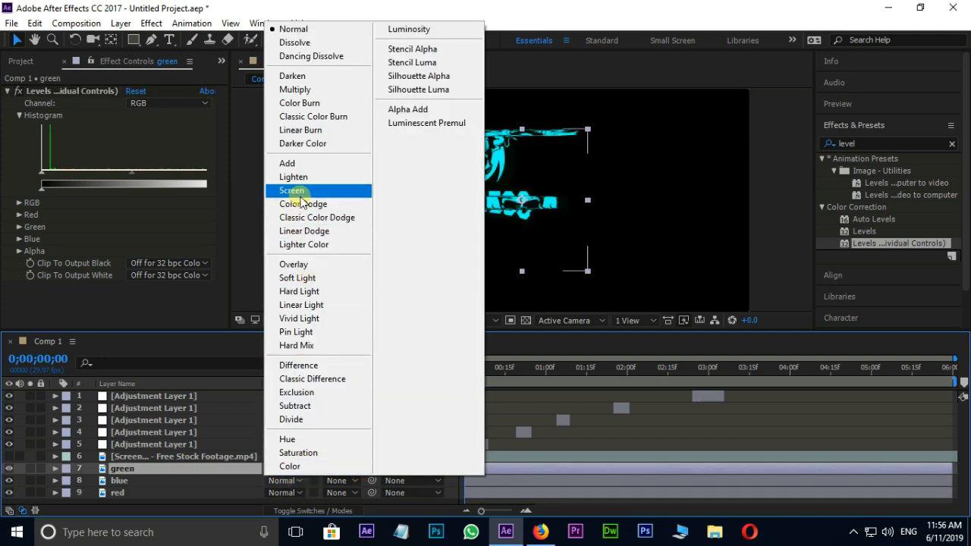
{"action": "left_click", "coordinate": [291, 192]}
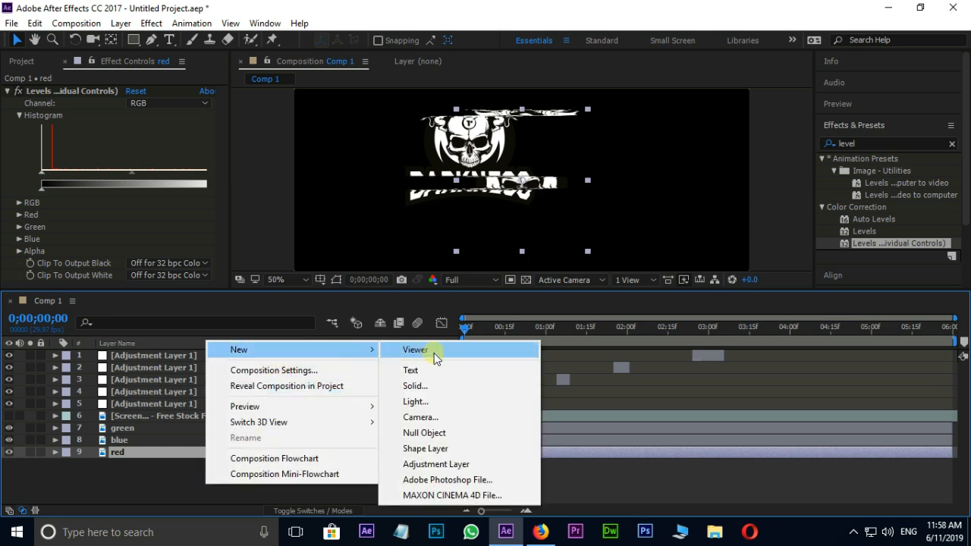
Create Null 1 and move it to the top of the layer stack
{"action": "left_click", "coordinate": [425, 433]}
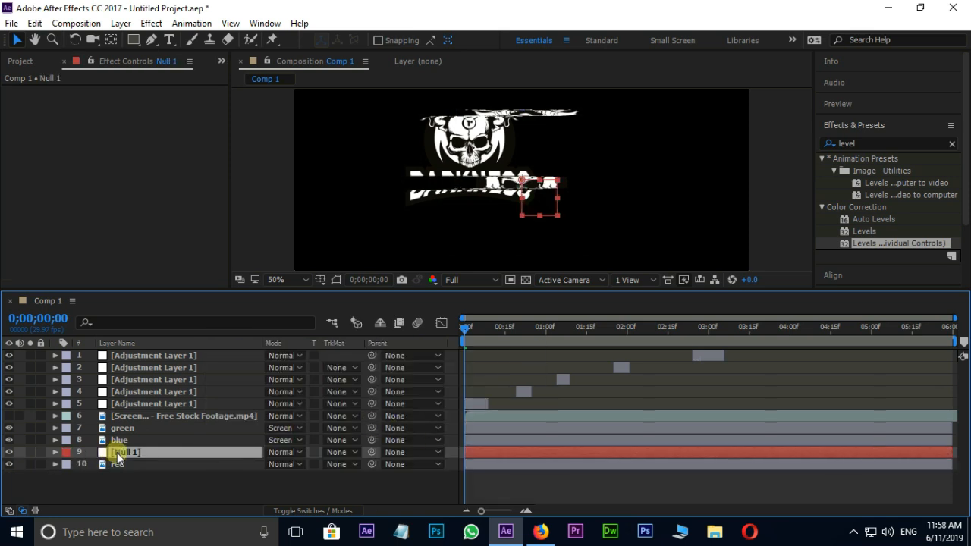
{"action": "left_click_drag", "start_coordinate": [125, 452], "coordinate": [160, 355]}
{"action": "type", "text": "wiggle(10,thisComp.layer(\"Null 1\").effect(\"Slider Control\")(\"Slider\"))"}
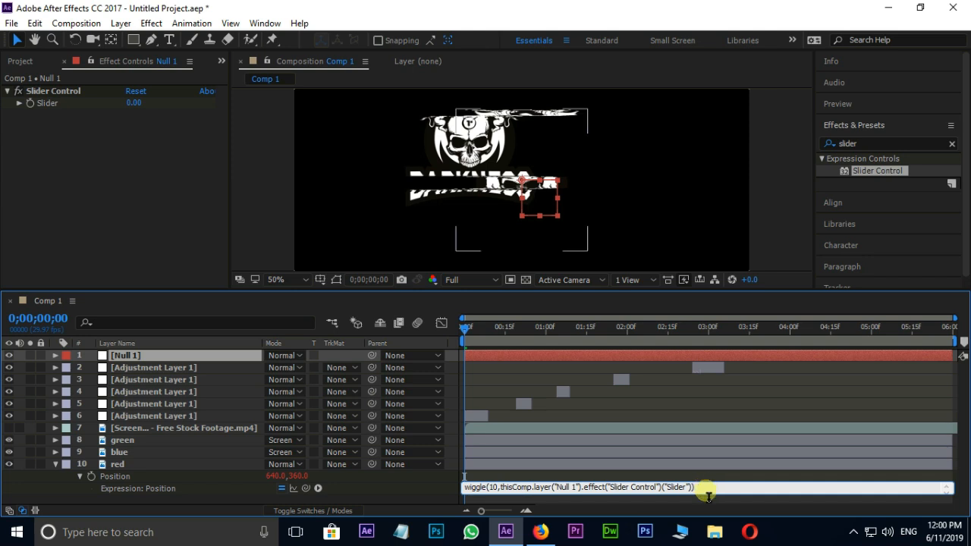
Set Null 1's Slider Control to 40 so the logo's colour channels split apart
{"action": "left_click", "coordinate": [133, 103]}
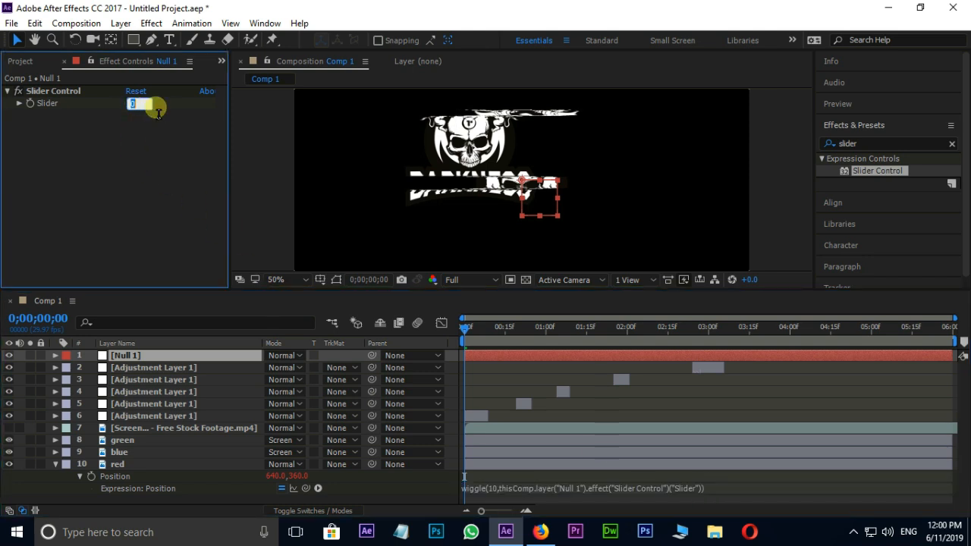
{"action": "type", "text": "40.00"}
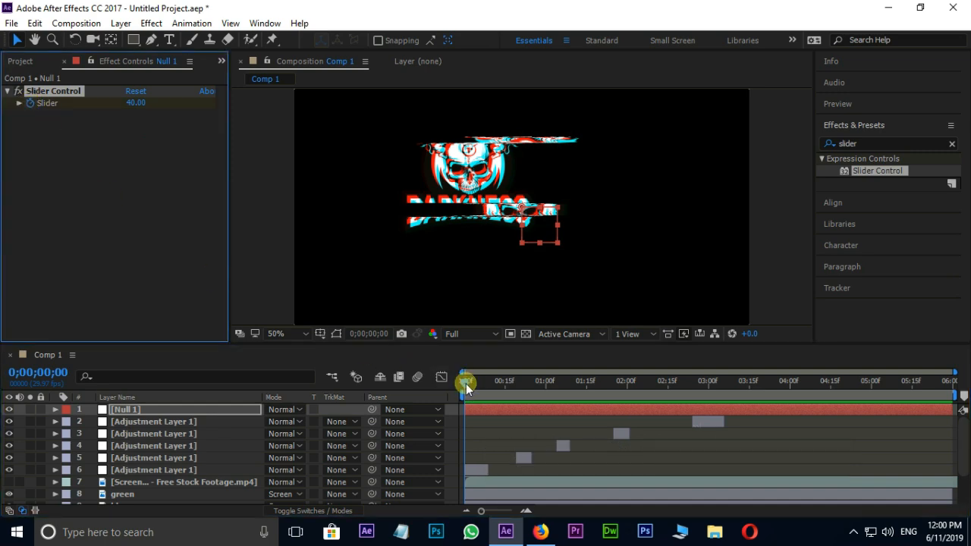
Keyframe the Slider between 0 and higher values (around 27.68 and 40) across the timeline, then preview the flicker
{"action": "left_click_drag", "start_coordinate": [466, 382], "coordinate": [514, 382]}
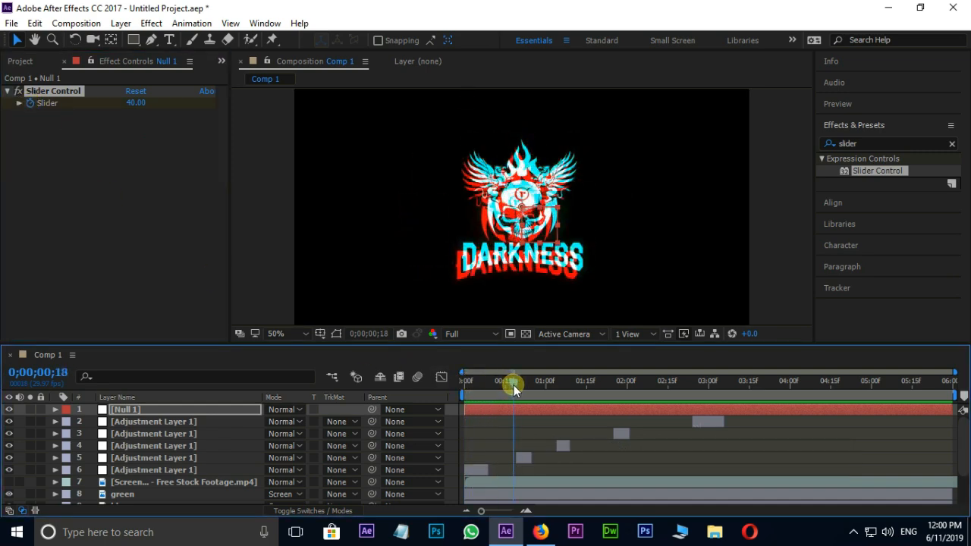
{"action": "left_click", "coordinate": [55, 410]}
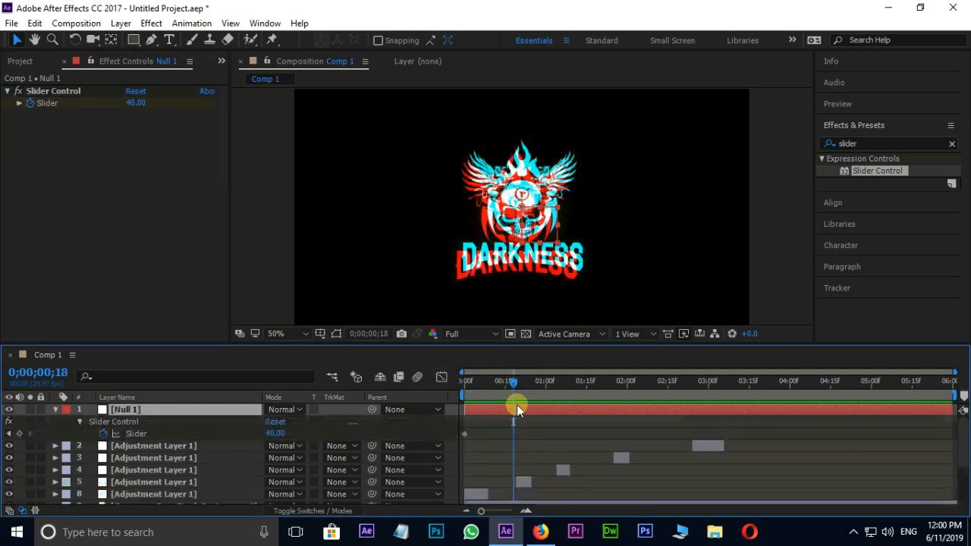
{"action": "double_click", "coordinate": [137, 104]}
{"action": "type", "text": "0"}
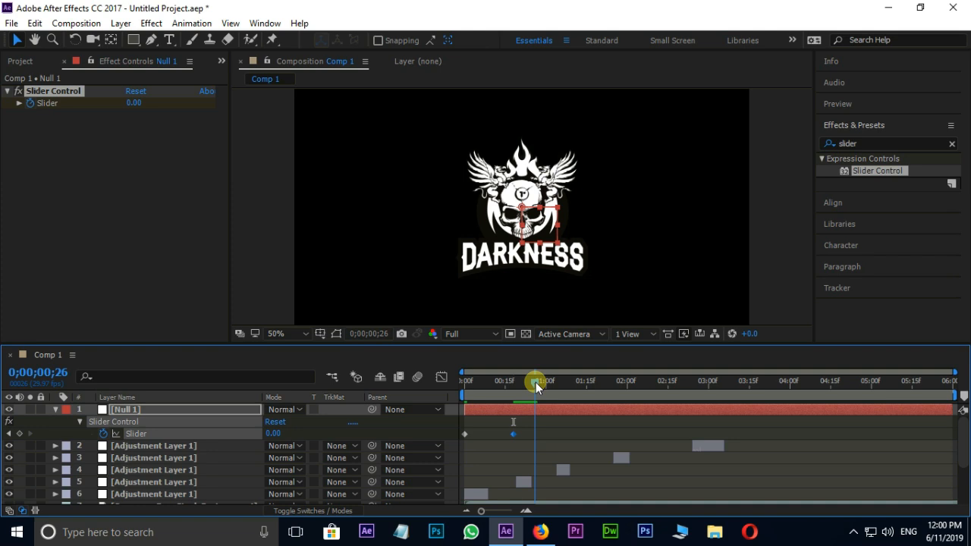
{"action": "left_click_drag", "start_coordinate": [534, 382], "coordinate": [558, 383]}
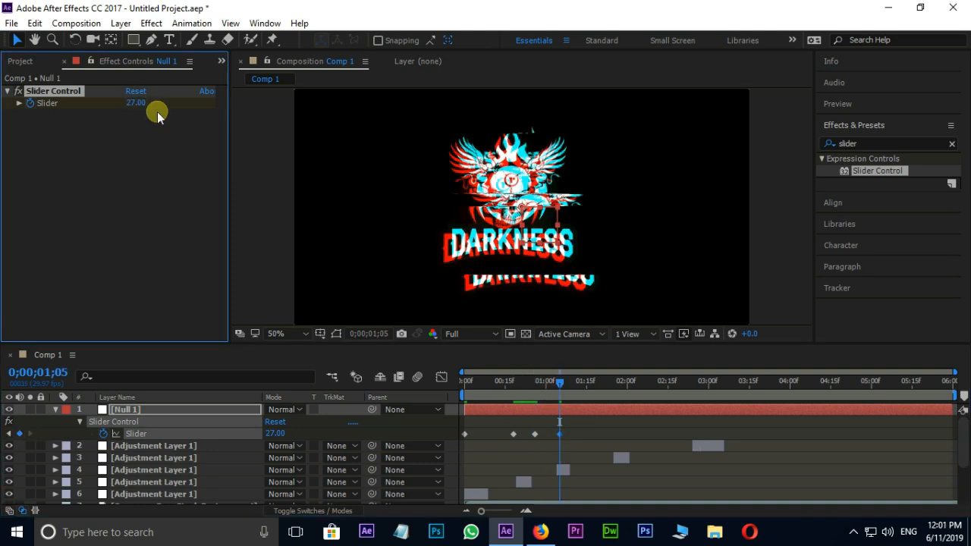
{"action": "left_click_drag", "start_coordinate": [136, 103], "coordinate": [144, 105]}
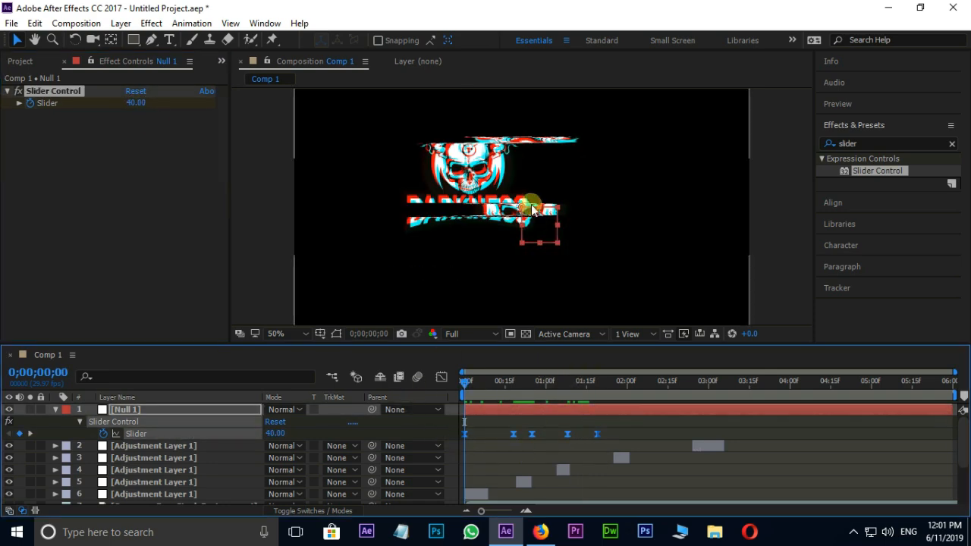
{"action": "left_click", "coordinate": [762, 381]}
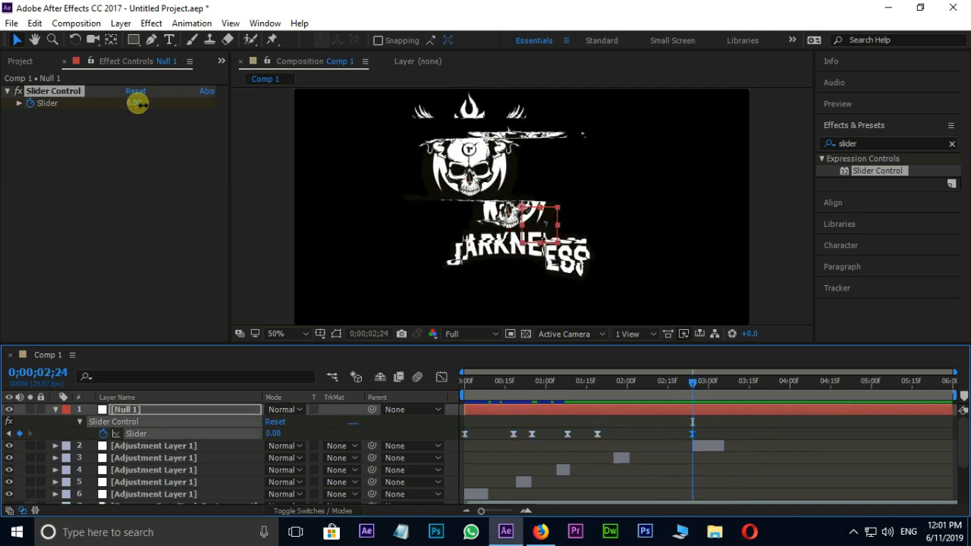
{"action": "left_click_drag", "start_coordinate": [692, 382], "coordinate": [713, 382]}
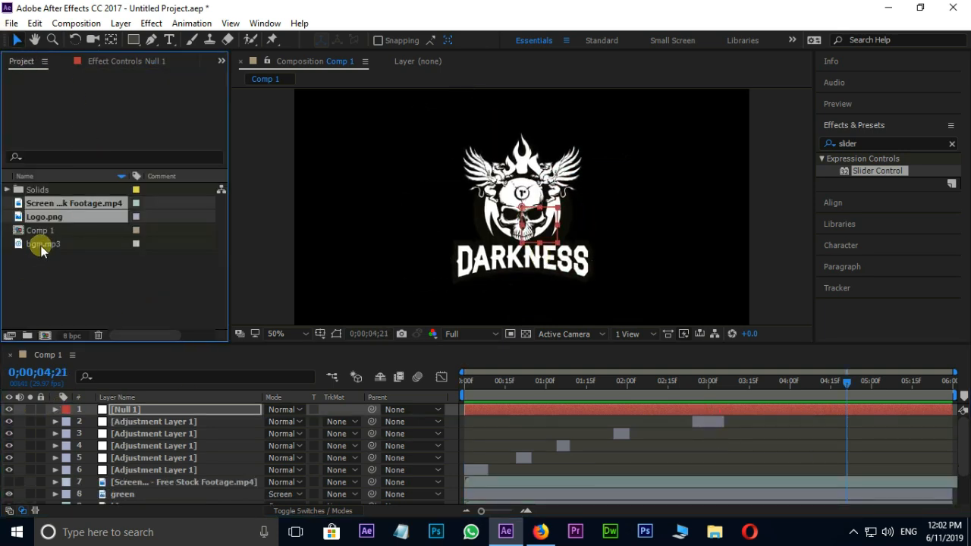
Select the imported bgm.mp3 music file in the Project panel
{"action": "left_click", "coordinate": [43, 243]}
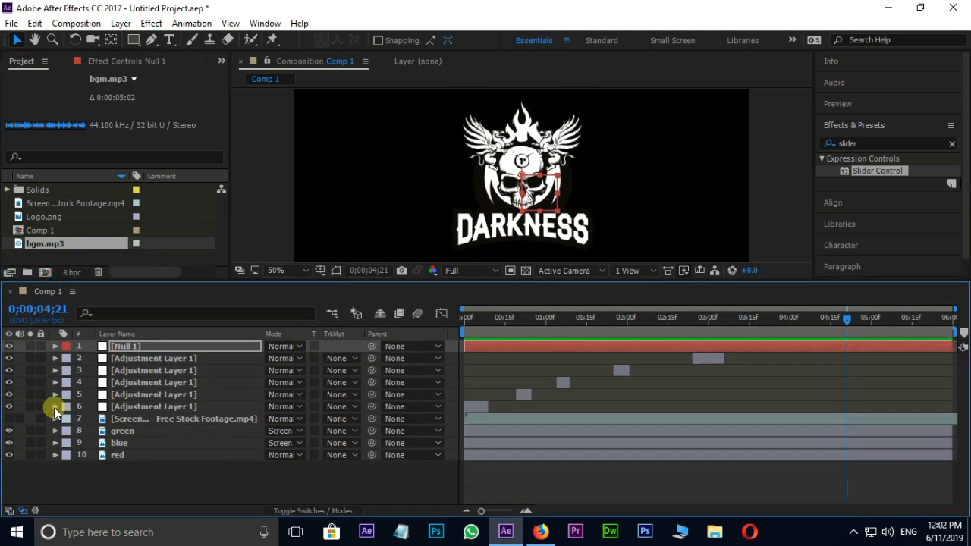